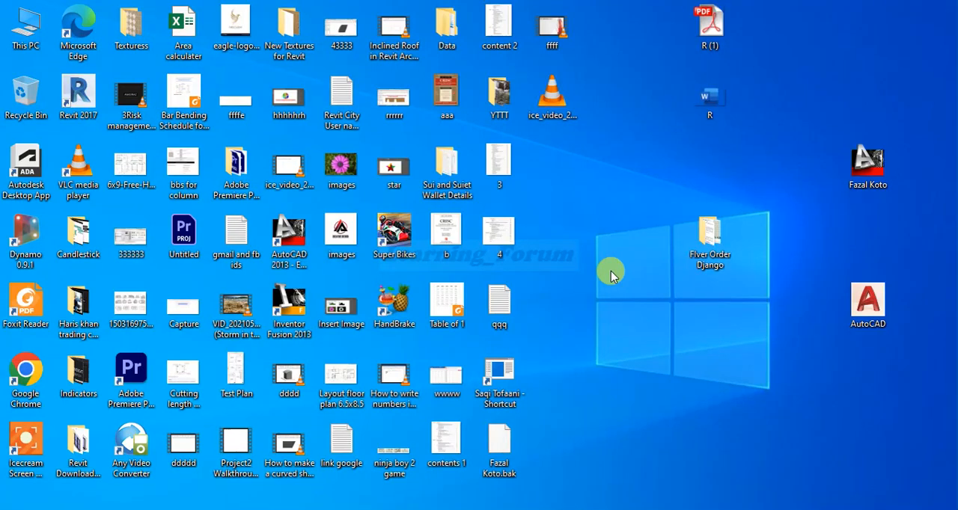
mouse_move(621, 210)
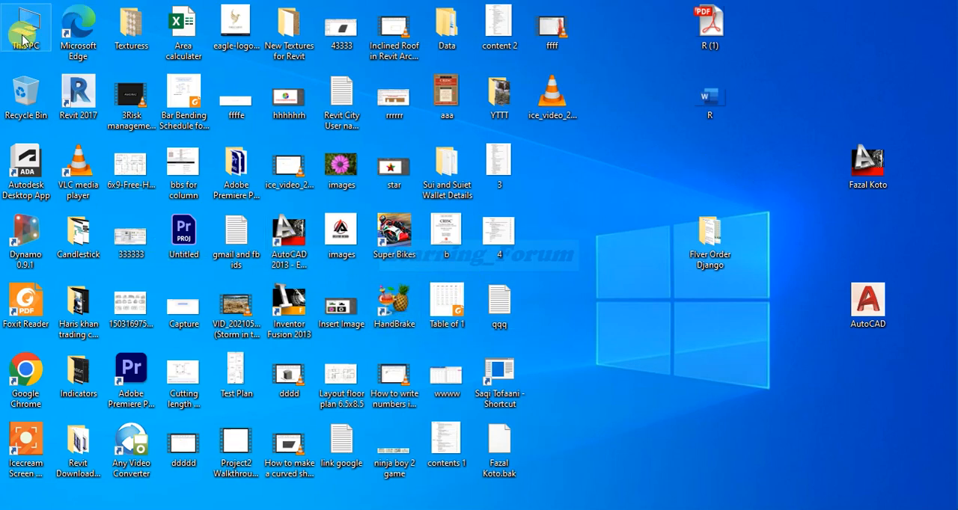
Reach the Control Panel's main settings page via the This PC drives overview.
double_click(27, 27)
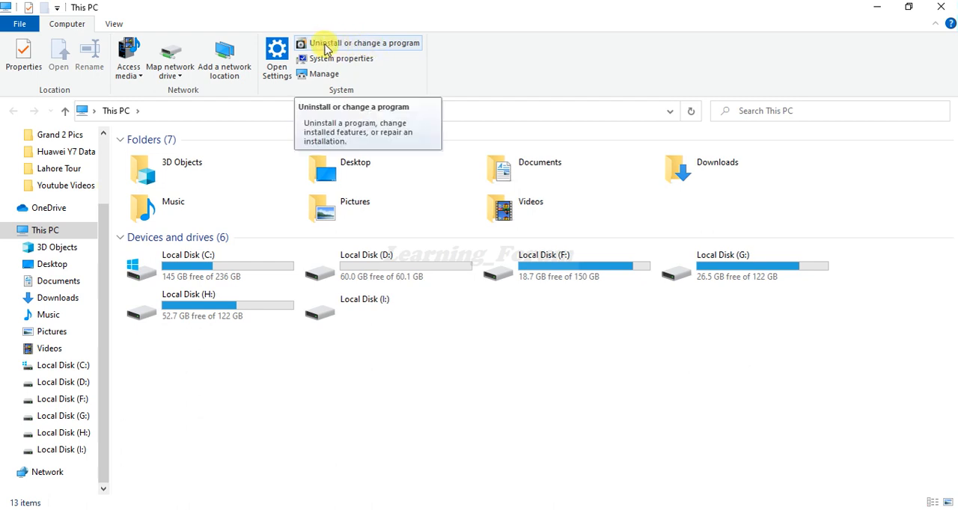
mouse_move(386, 49)
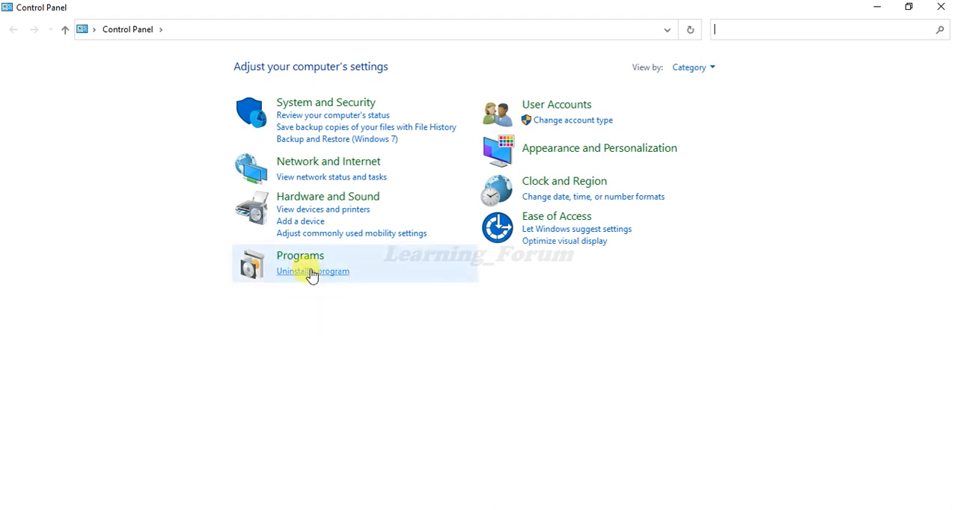
Select AutoCAD 2013 - English in the installed programs list, start Uninstall/Change, and dismiss its pending-restart warning.
click(311, 271)
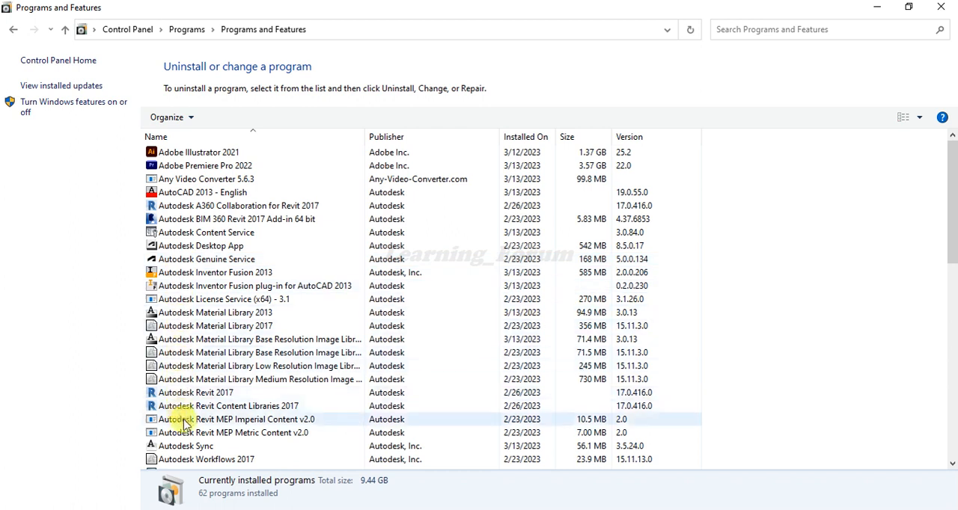
click(198, 191)
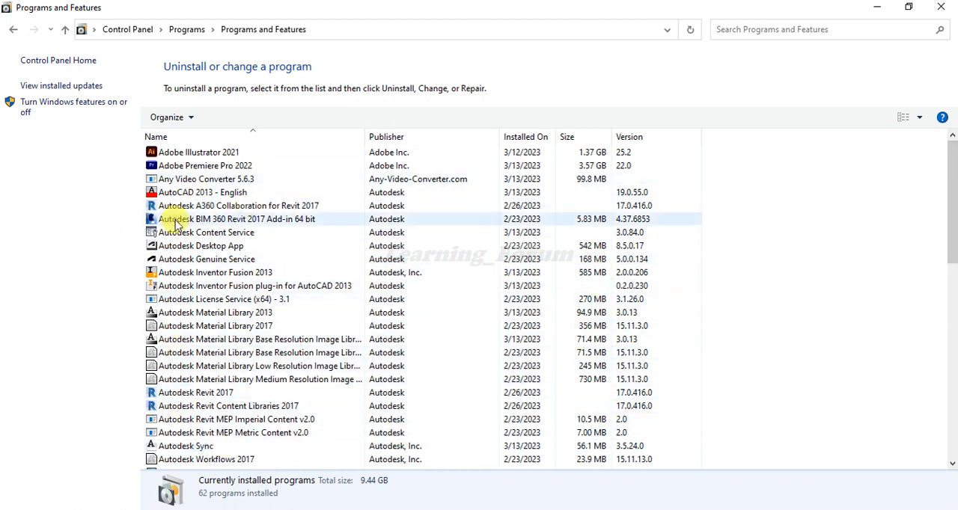
click(202, 192)
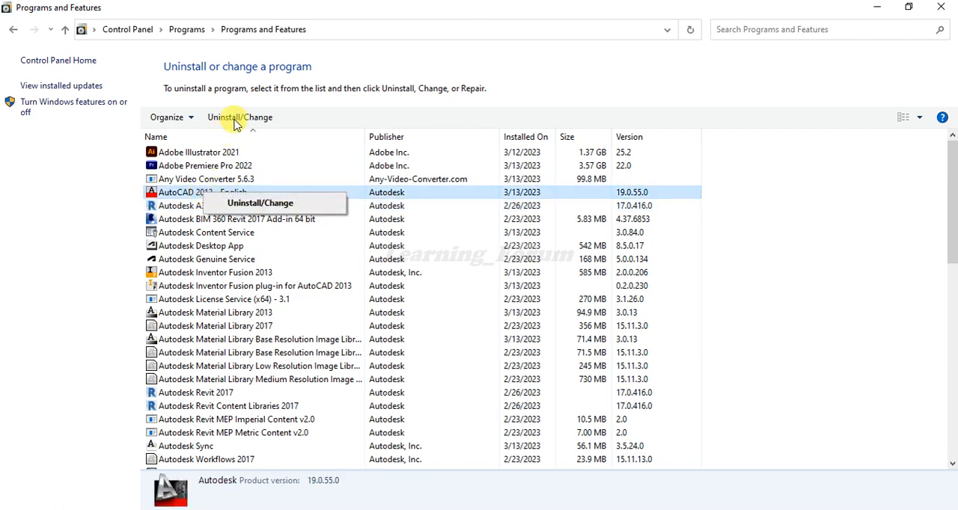
mouse_move(254, 207)
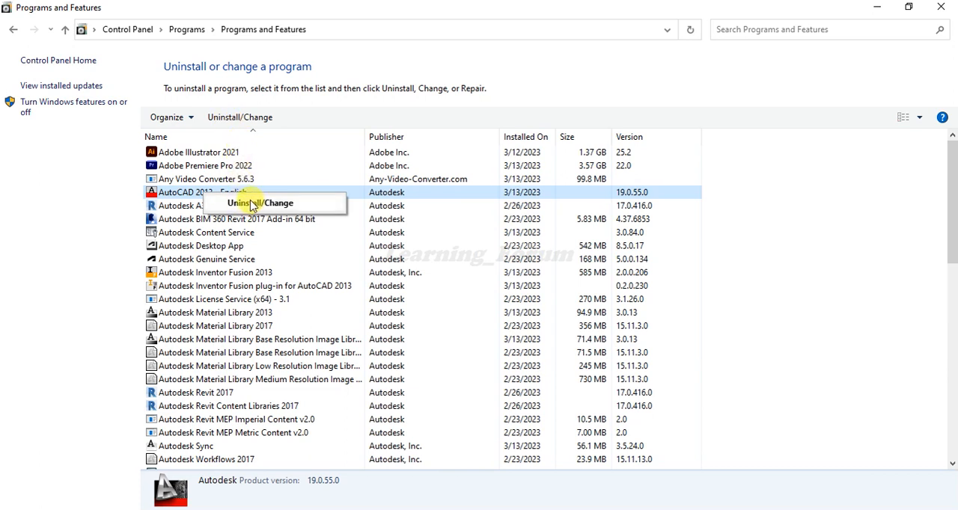
mouse_move(478, 167)
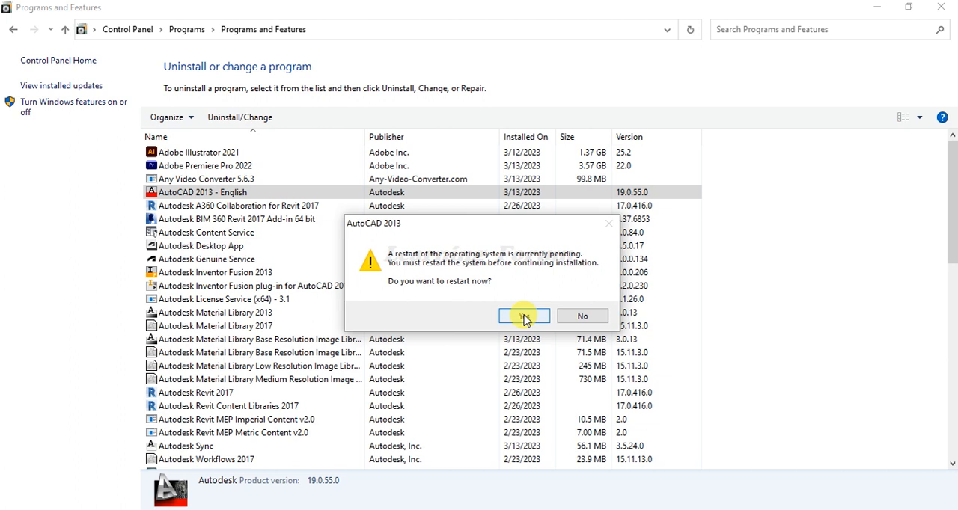
click(524, 315)
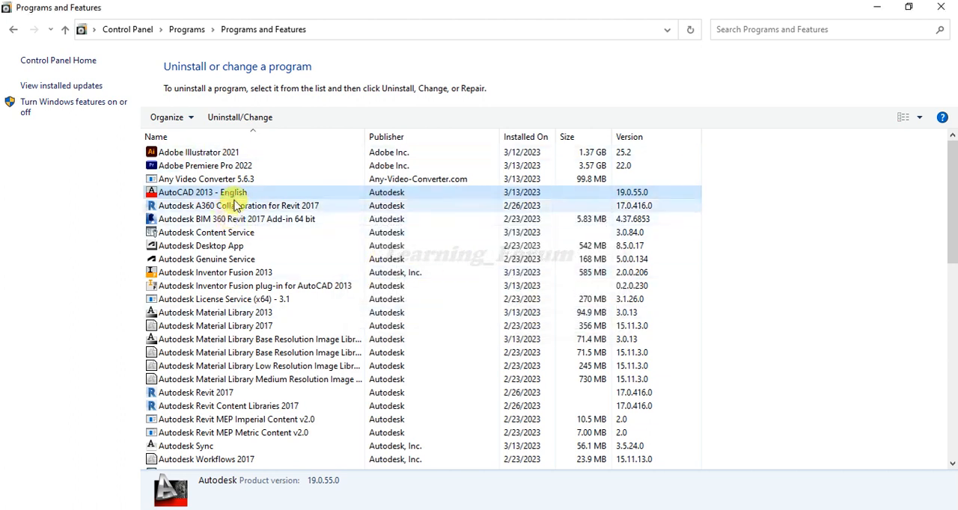